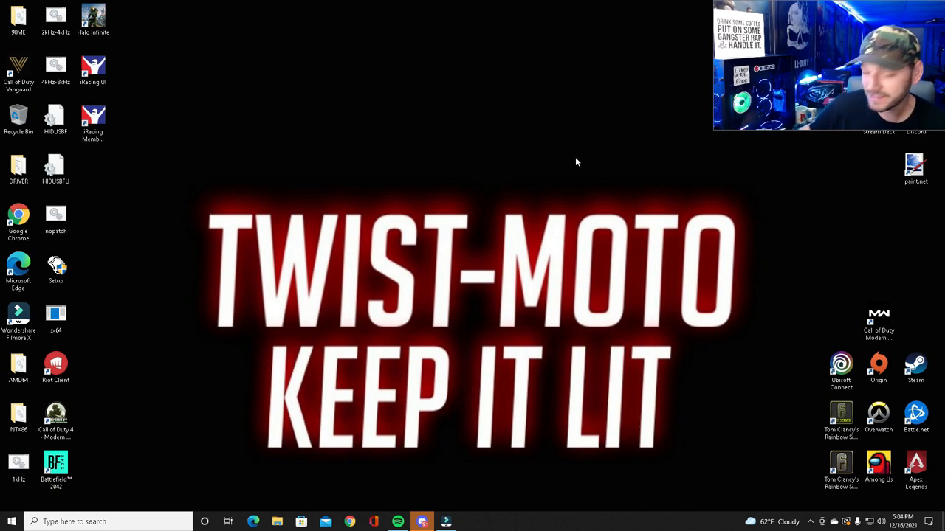
pyautogui.moveTo(596, 187)
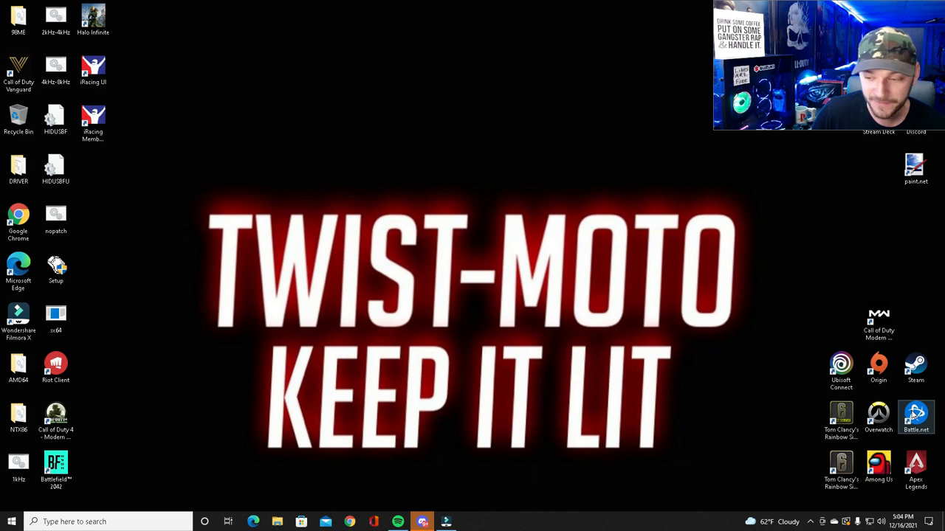
# Tick 'Run this program as an administrator' in Battle.net shortcut's Compatibility properties and confirm
pyautogui.rightClick(916, 417)
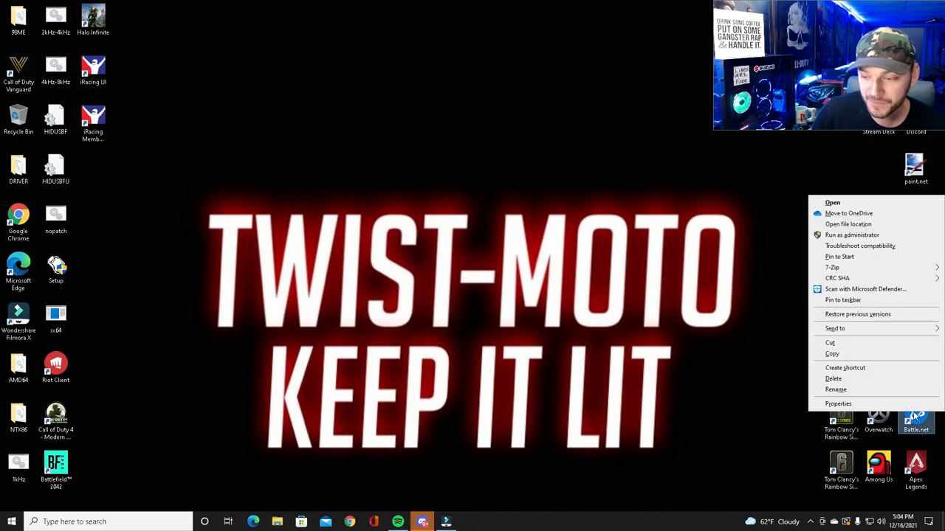
pyautogui.click(837, 404)
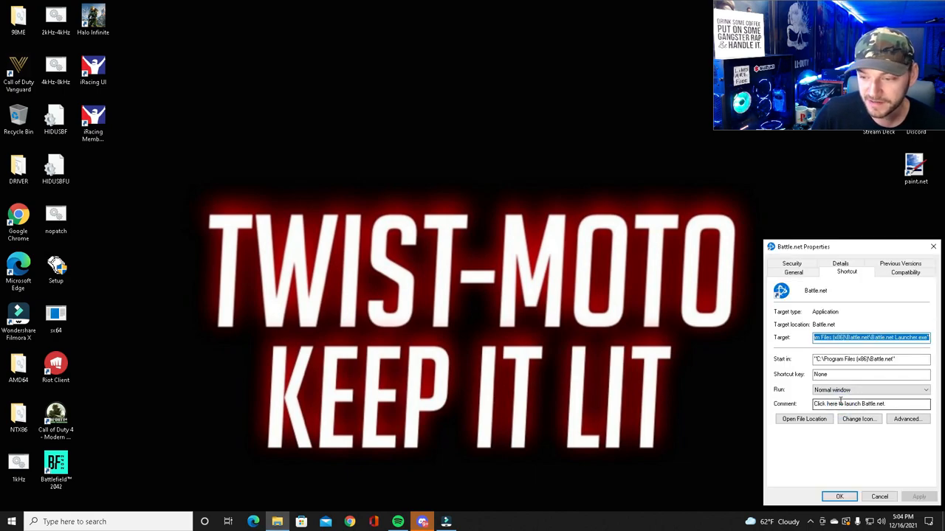
pyautogui.click(905, 271)
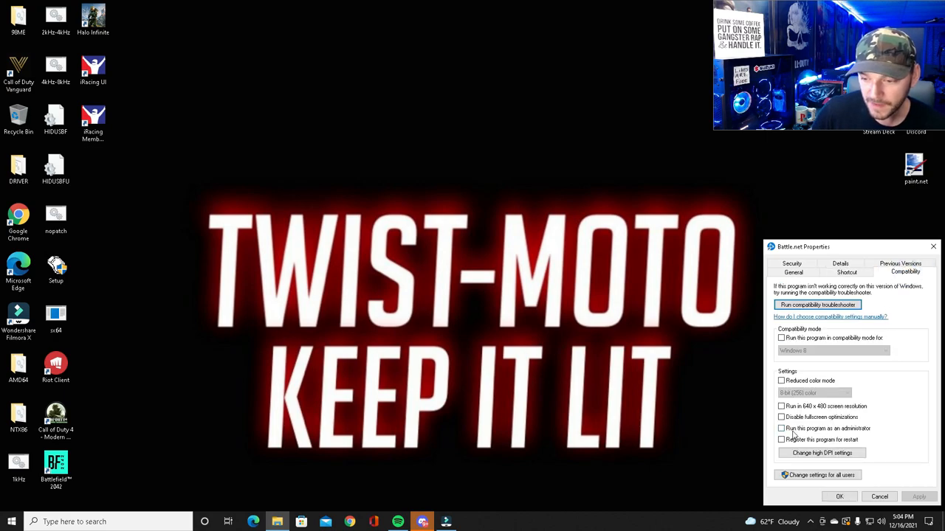
pyautogui.click(782, 428)
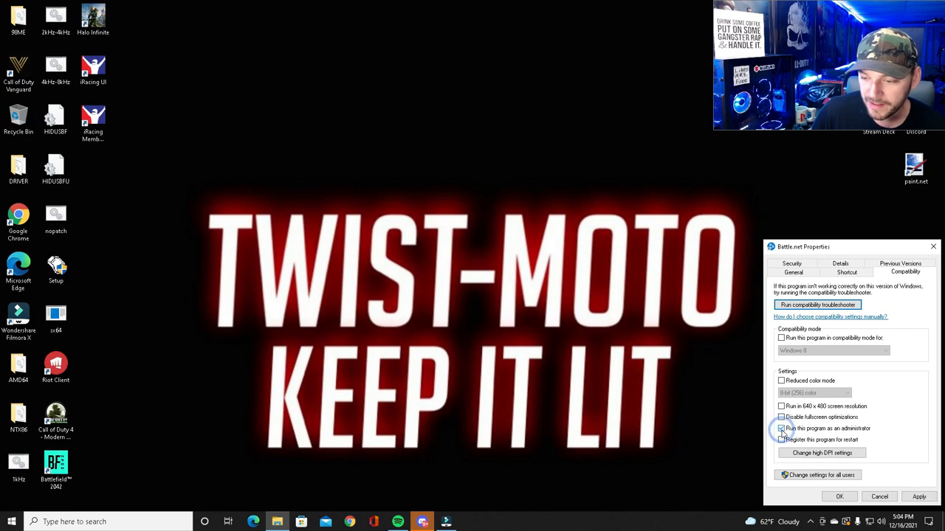
pyautogui.click(782, 428)
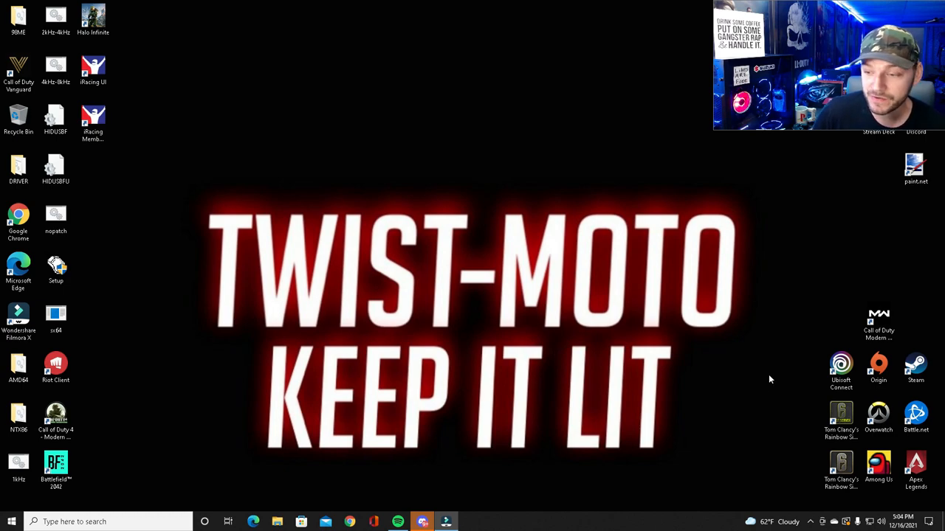
pyautogui.moveTo(768, 333)
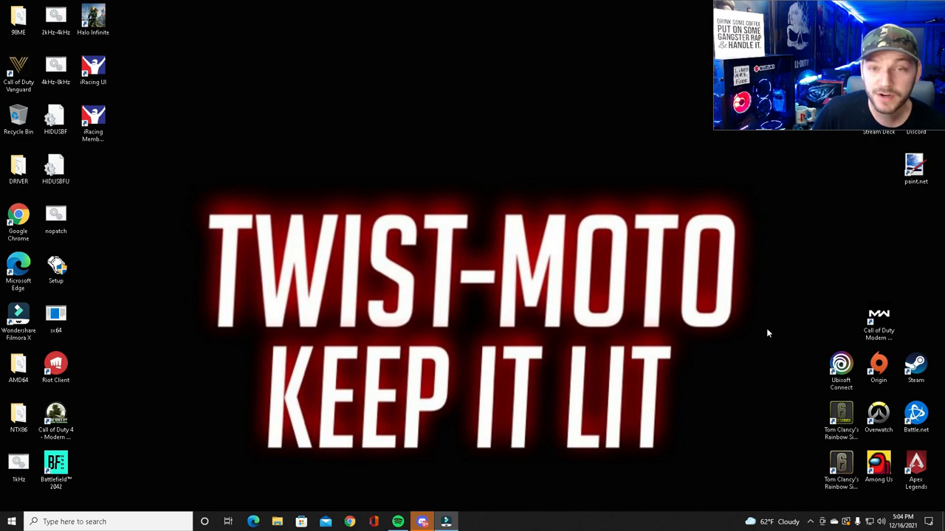
# Enable 'Run this program as an administrator' on the Modern Warfare shortcut's Compatibility tab and confirm
pyautogui.rightClick(879, 325)
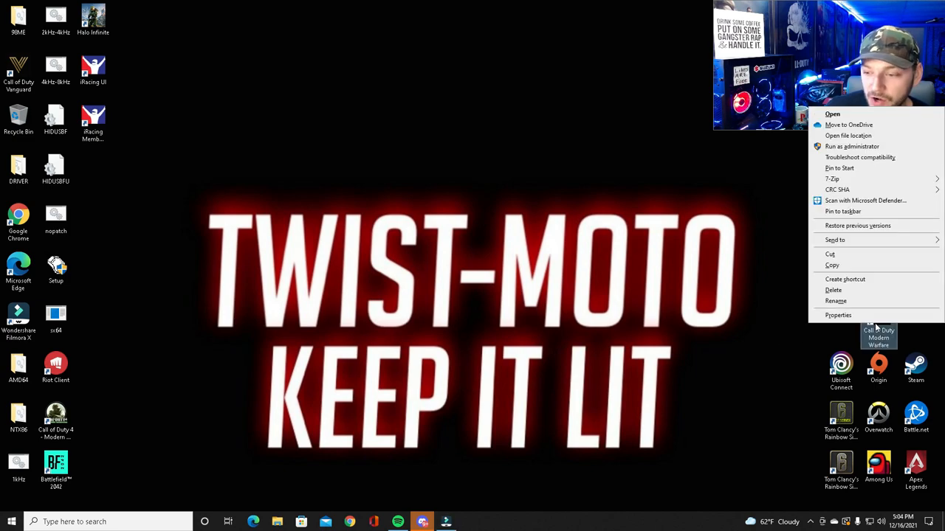
pyautogui.click(838, 315)
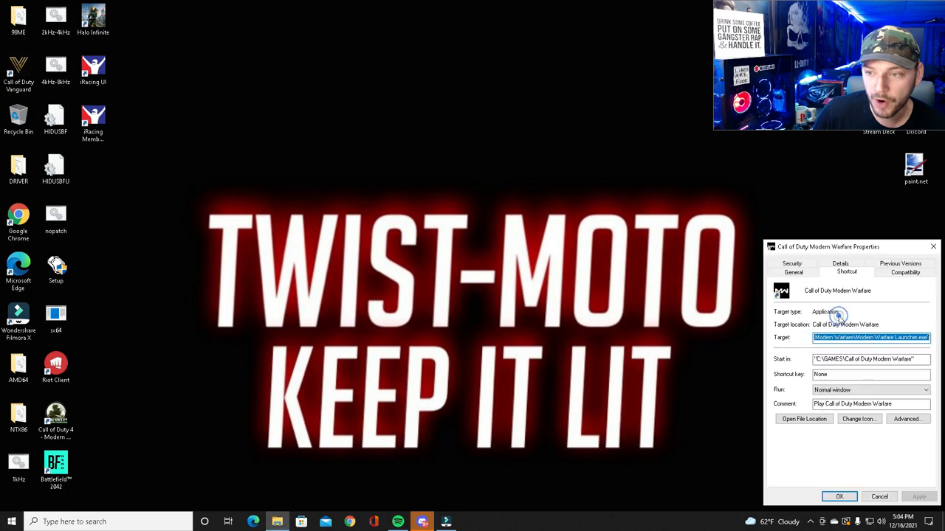
pyautogui.click(905, 272)
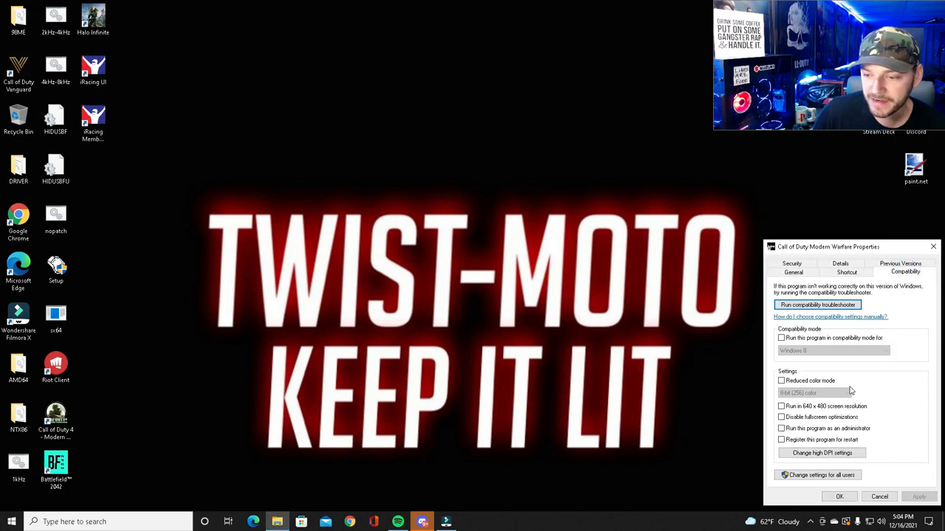
pyautogui.click(782, 429)
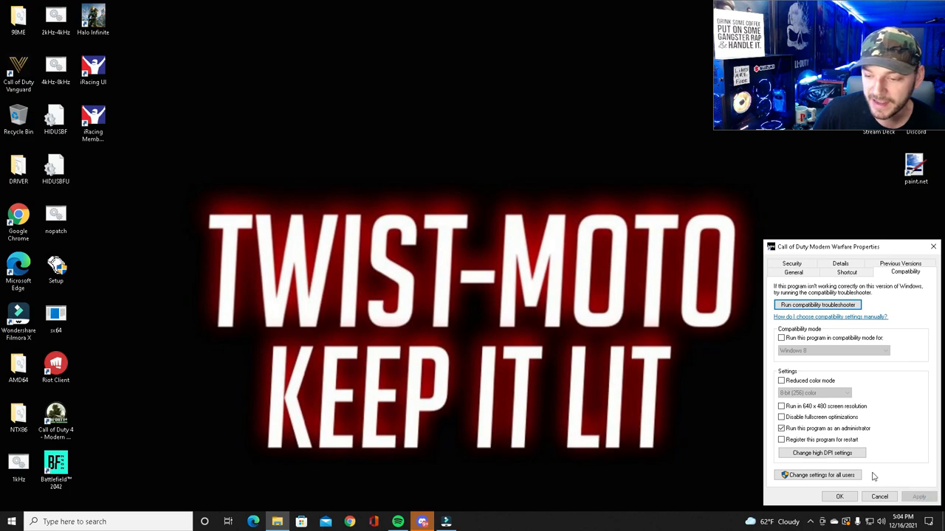
pyautogui.click(878, 496)
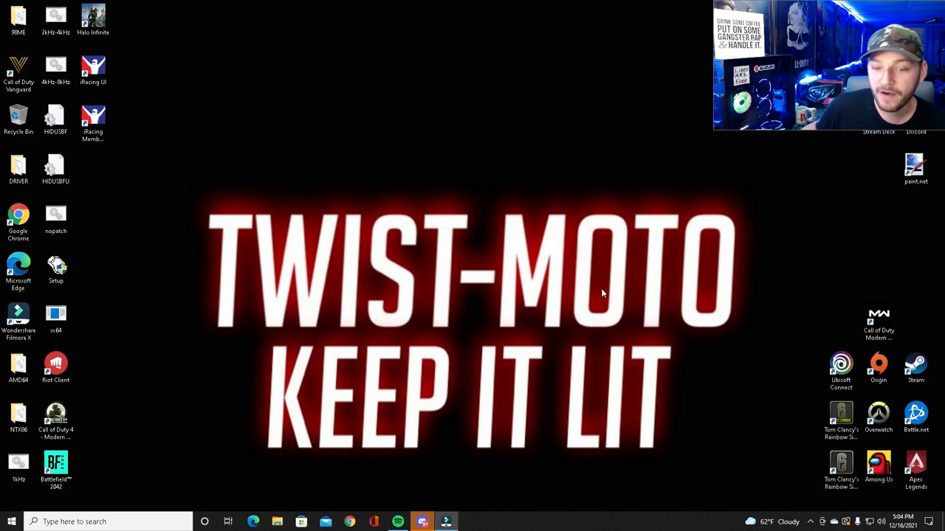